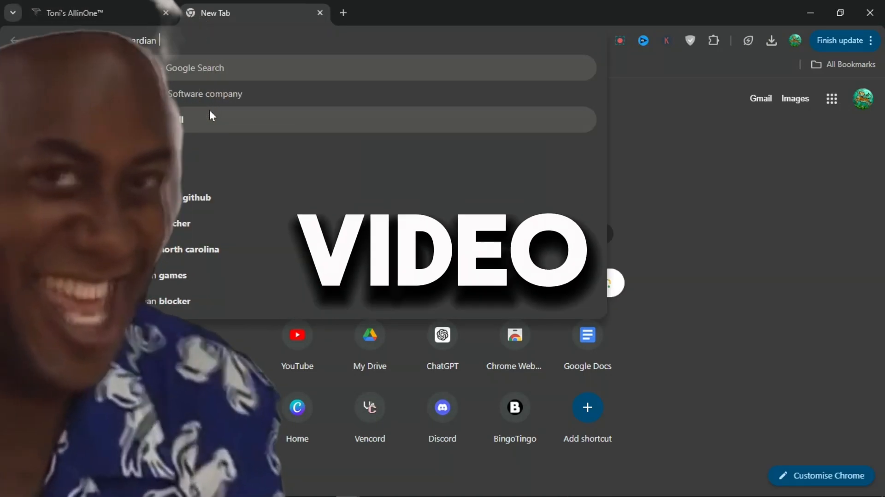
Run a web search for 'securly' from the Chrome address bar.
text(securly)
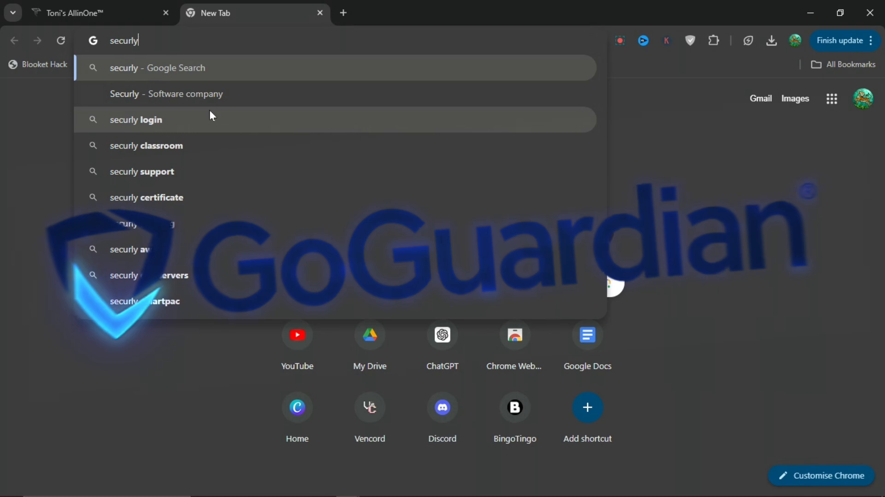
key(Enter)
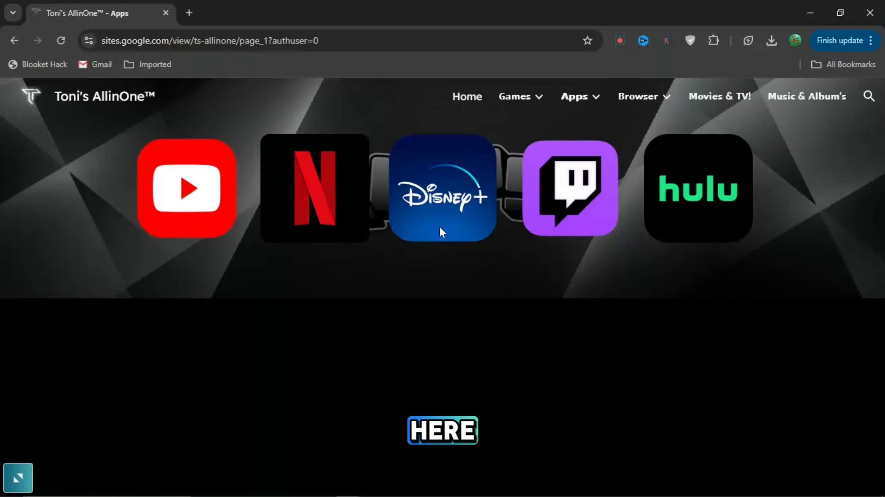
mouse_move(586, 234)
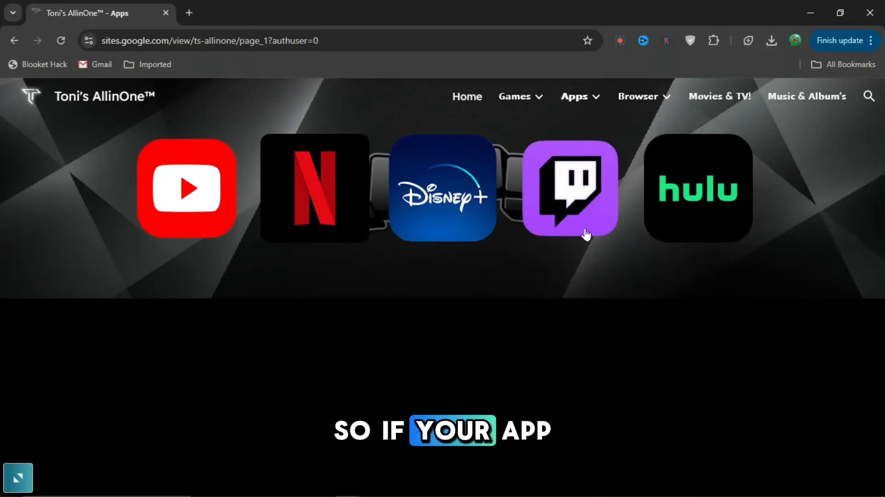
Launch Server Browser 1 from the Browser menu, loading the Rammerhead welcome page.
click(515, 96)
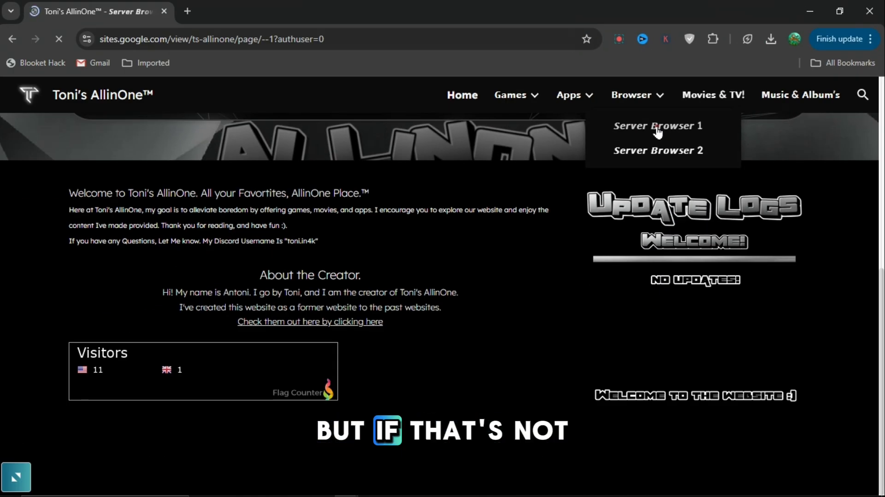
click(658, 125)
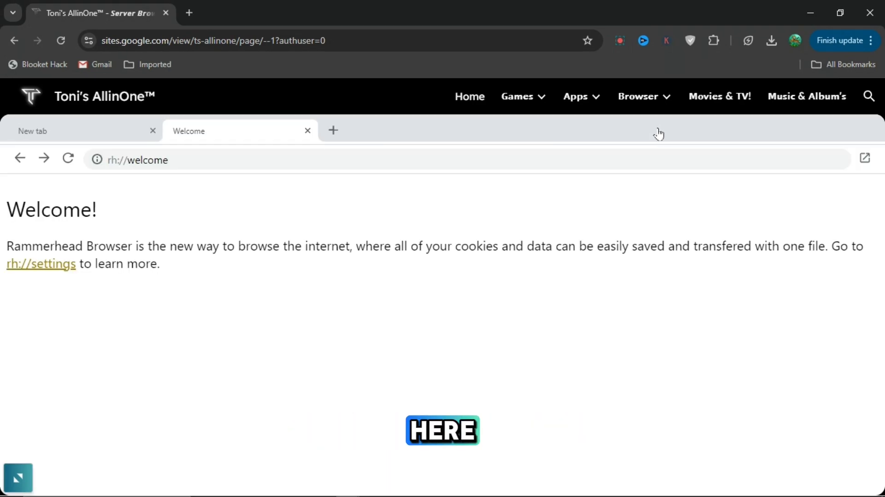
Navigate the Rammerhead address bar to 'discord.c', landing on Discord's Page Not Found.
text(discord.c)
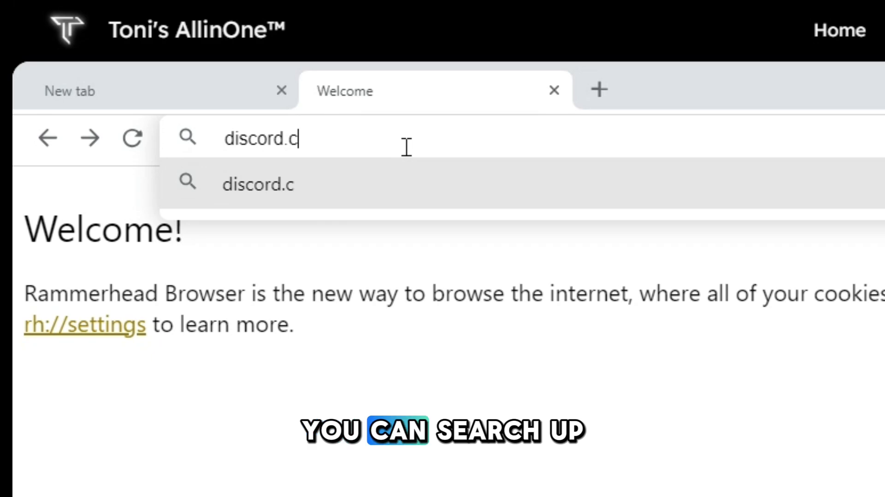
key(Enter)
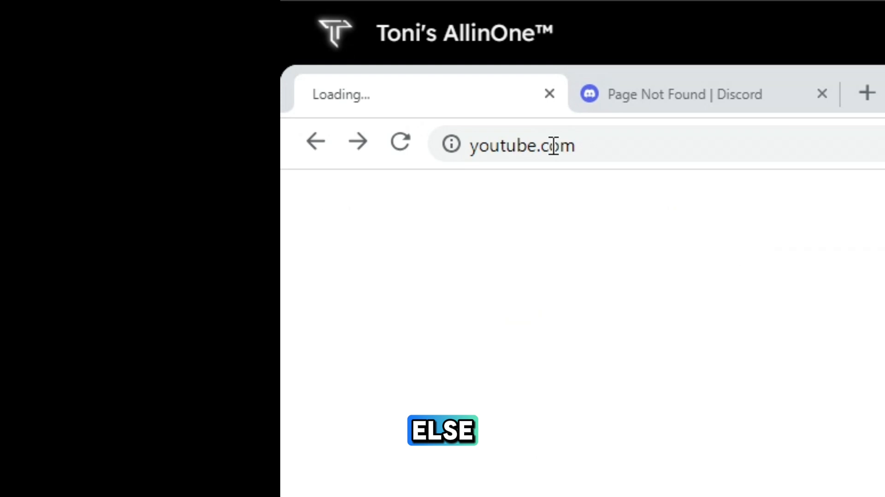
Load YouTube via 'Open direct' so it runs in its own full Chrome tab through the proxy.
click(576, 97)
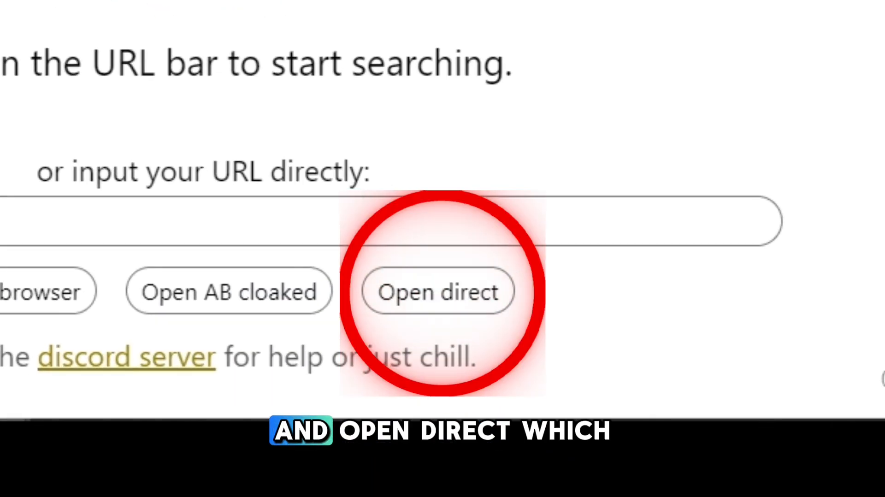
click(437, 292)
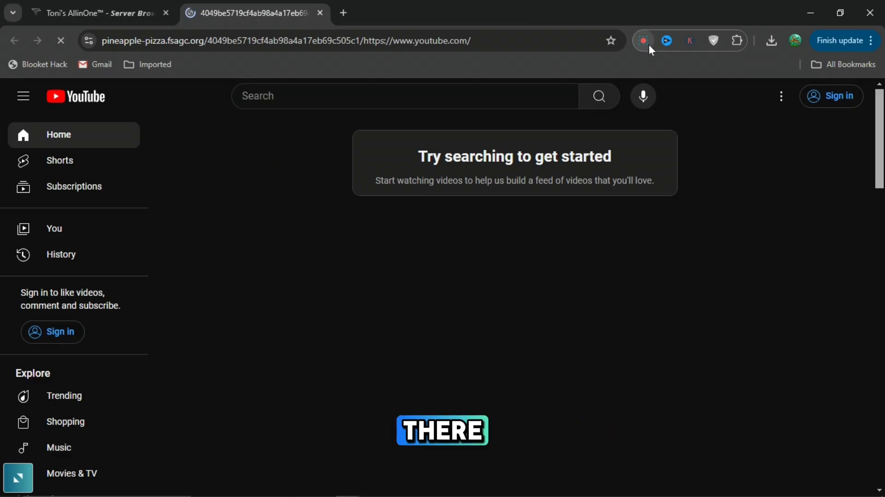